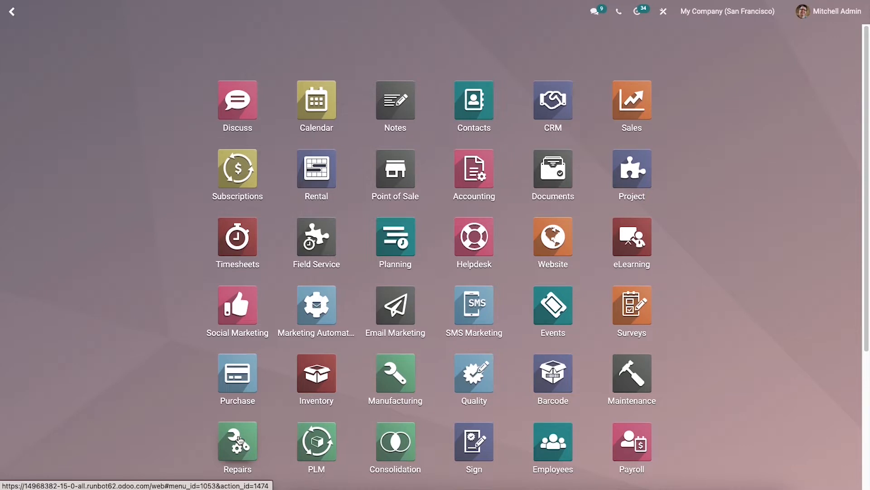
Step: Launch the Repairs app from the Odoo home screen to view the Repair Orders list
click(237, 442)
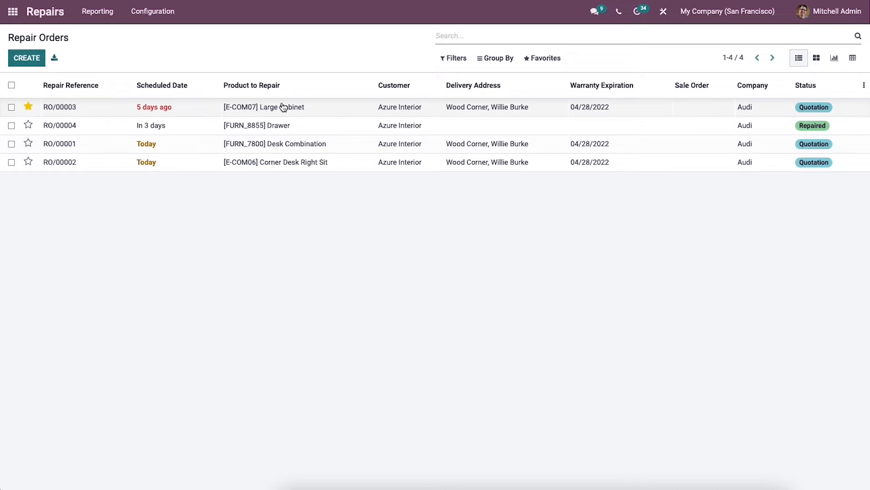
mouse_move(283, 108)
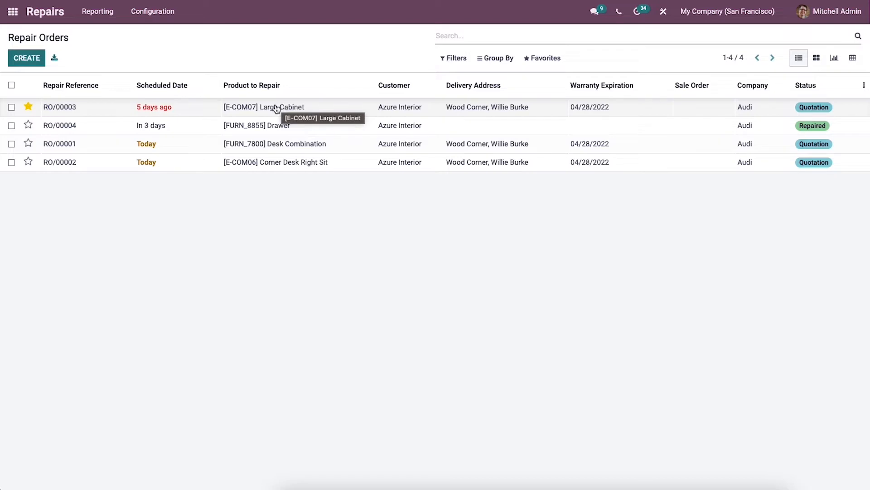
mouse_move(103, 159)
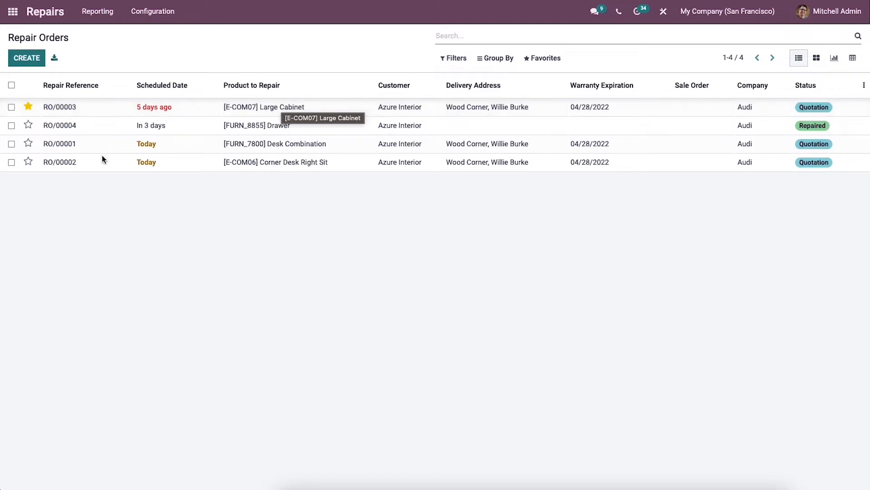
mouse_move(151, 138)
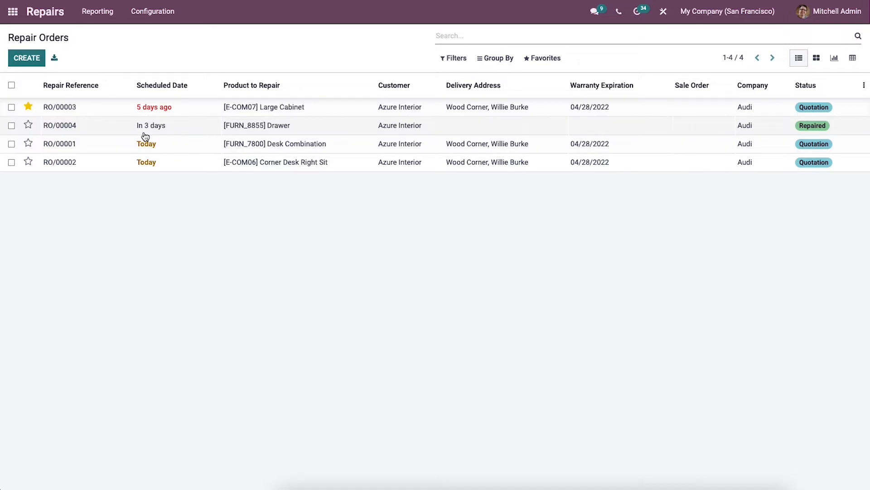
Step: Create a new repair order and enter 'Missing screw' as its repair description
click(26, 58)
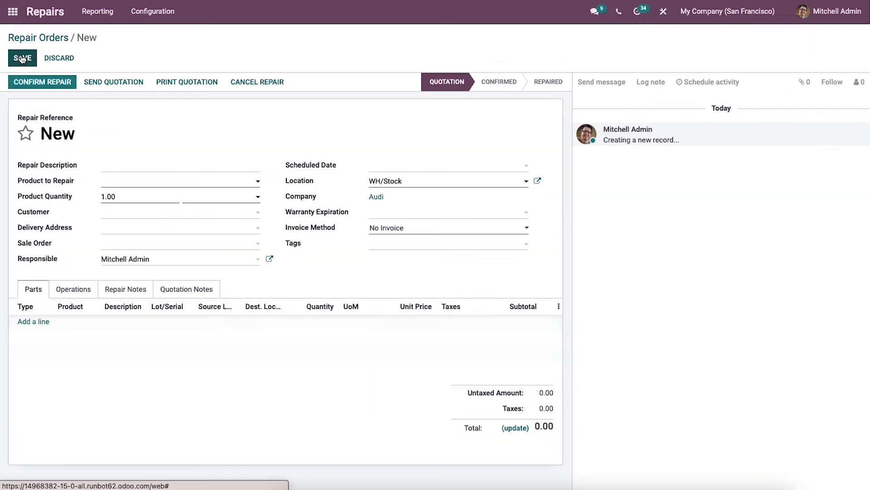
mouse_move(22, 58)
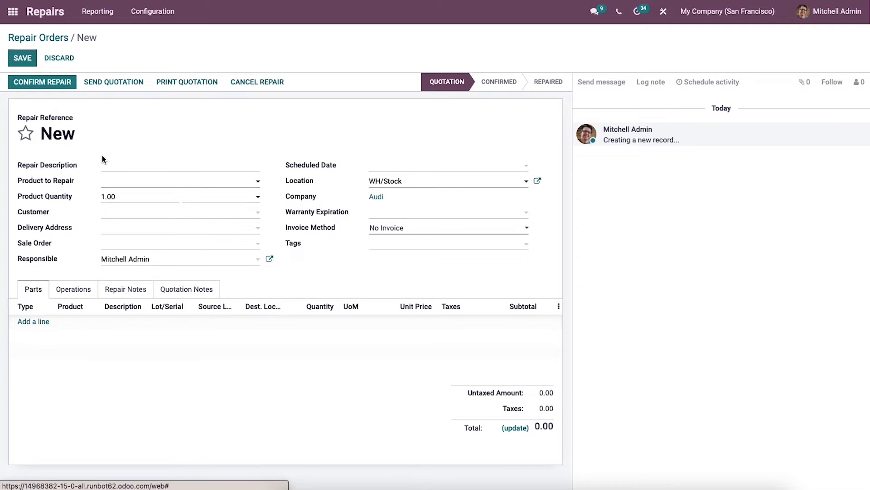
mouse_move(159, 177)
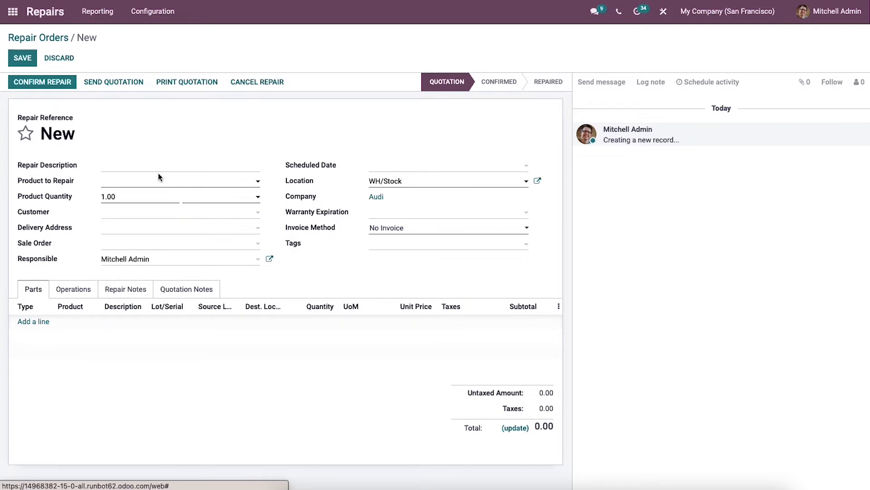
click(119, 164)
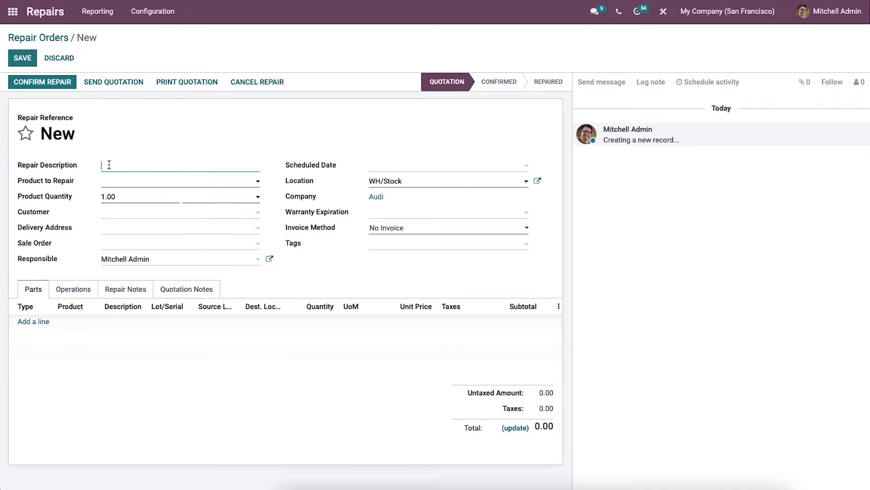
text(Missing screw)
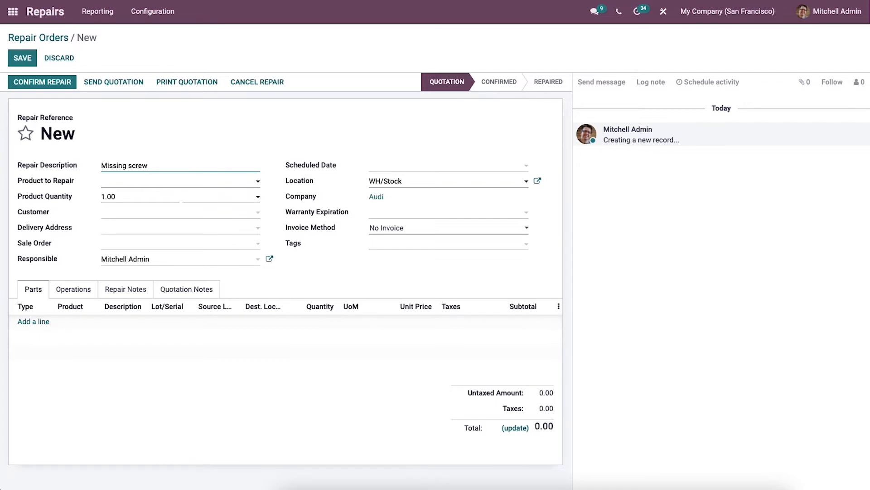
click(103, 165)
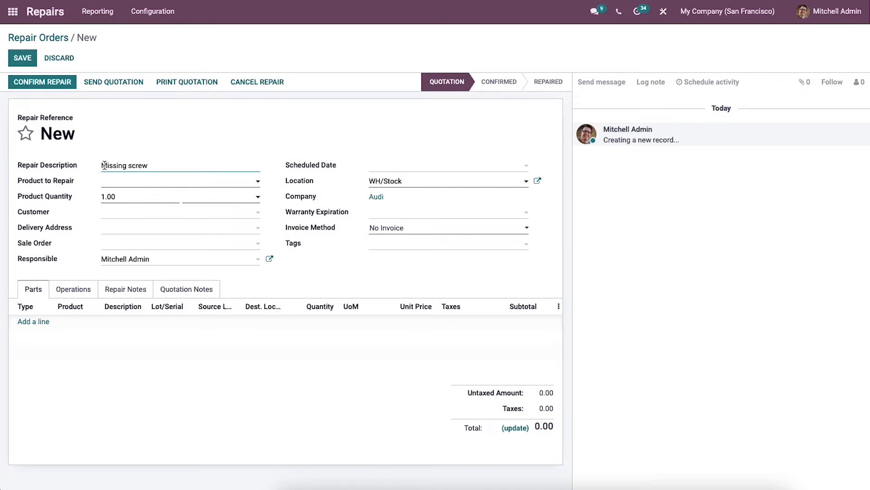
mouse_move(115, 181)
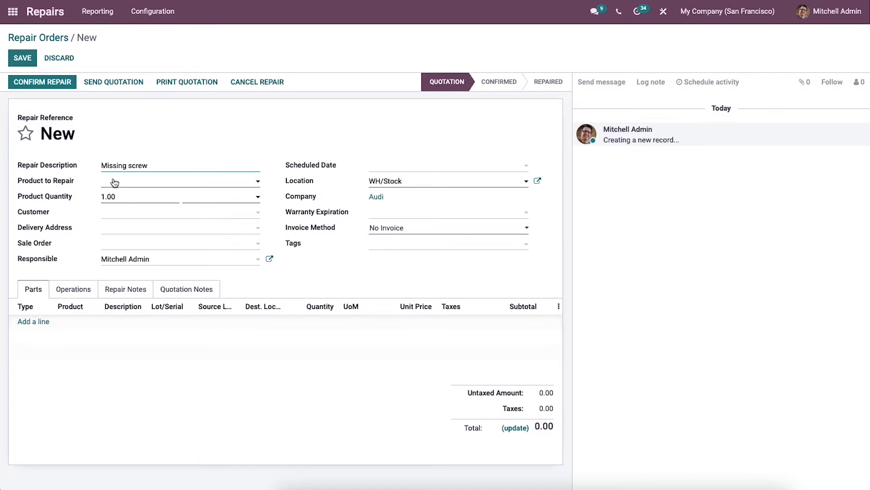
Step: Set product [DESK0005] Customizable Desk (Custom, White), customer Deco Addict, sale order S00079
click(179, 181)
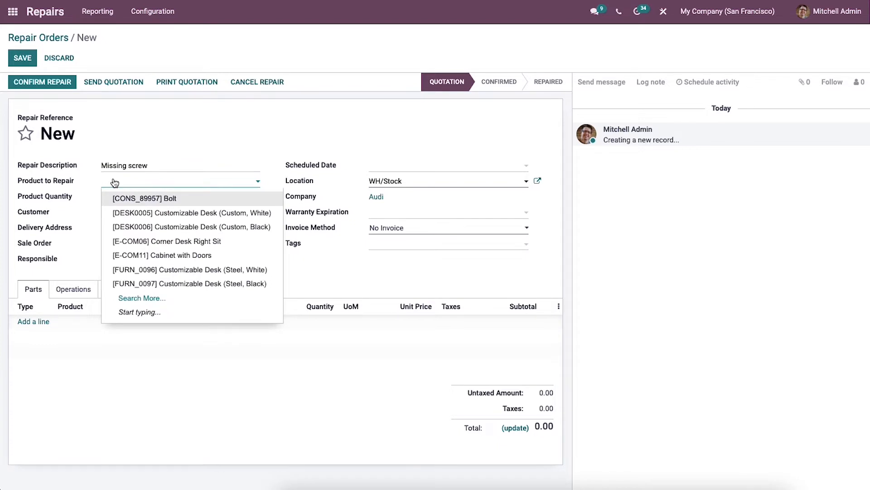
mouse_move(159, 187)
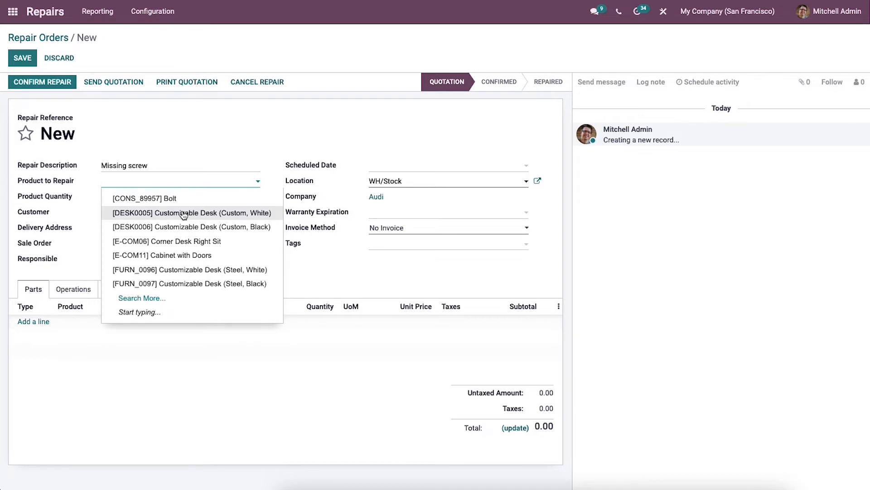
click(183, 213)
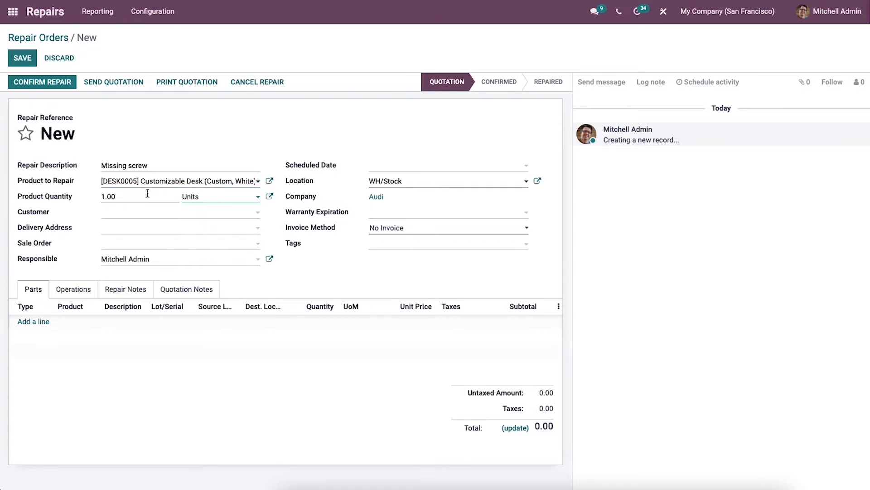
mouse_move(105, 217)
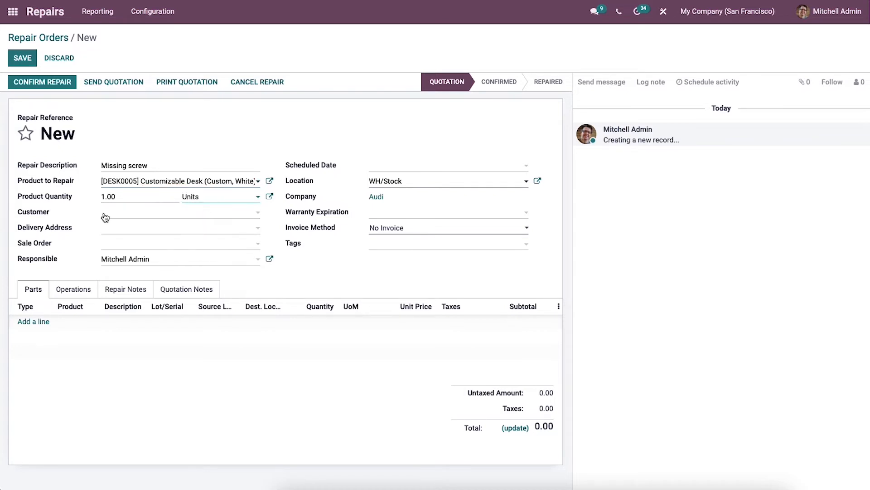
click(177, 212)
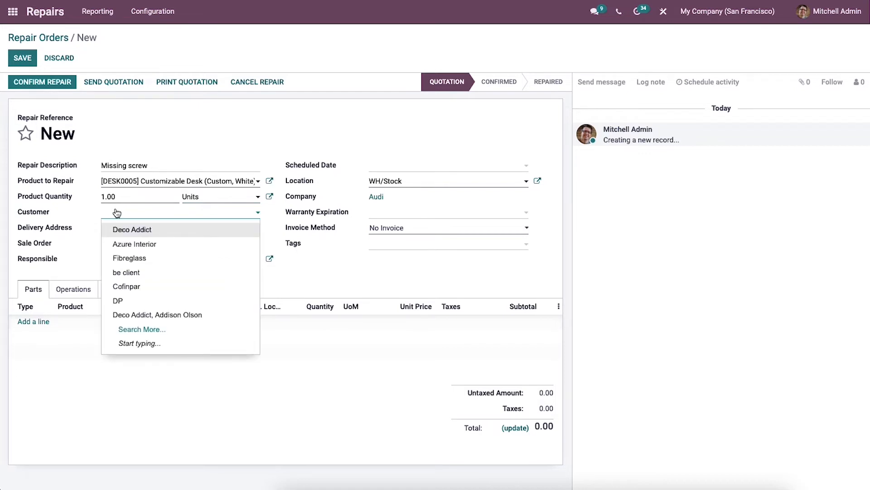
click(131, 230)
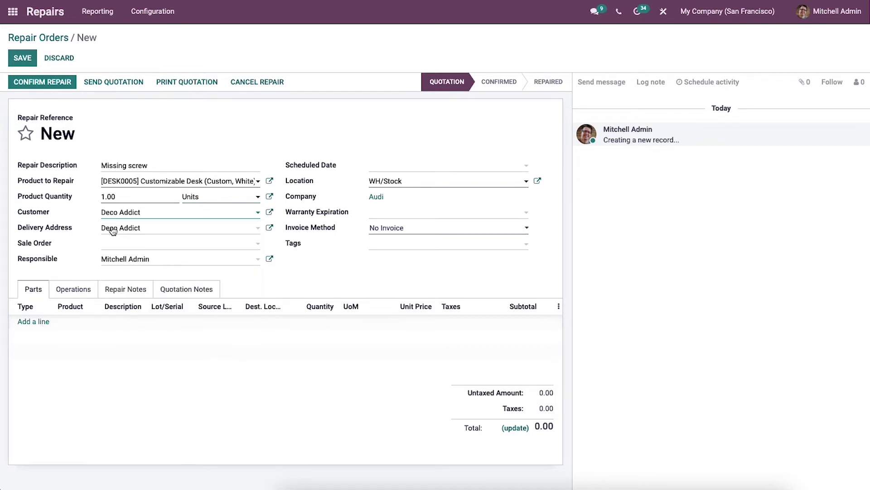
mouse_move(116, 246)
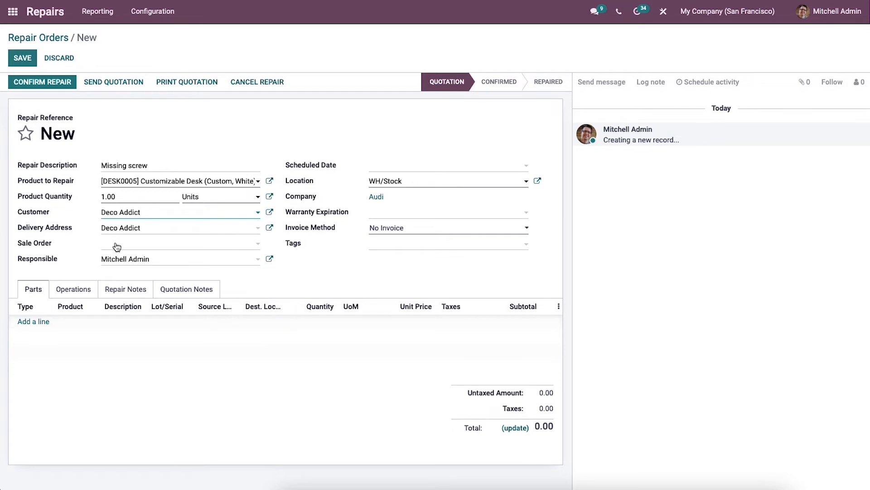
click(177, 243)
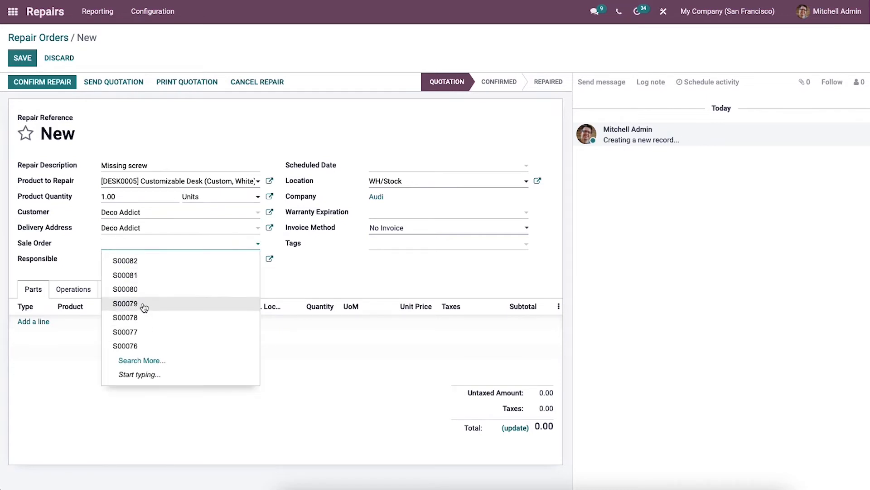
click(125, 303)
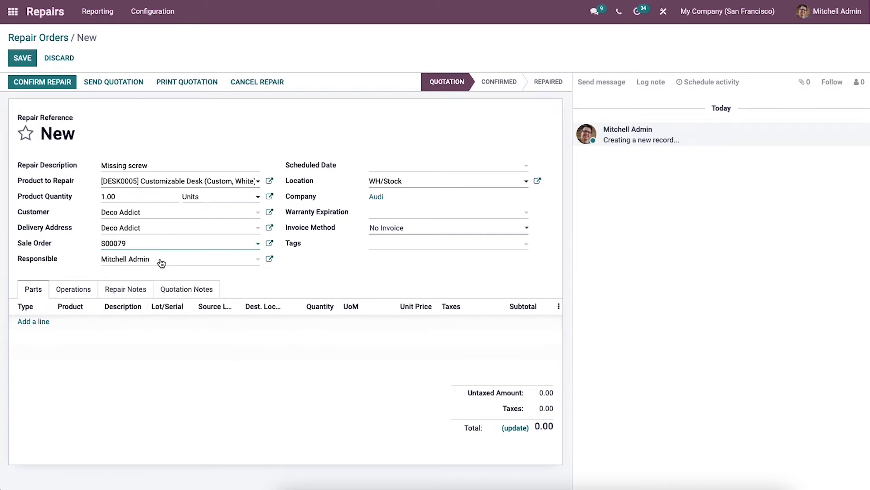
mouse_move(383, 169)
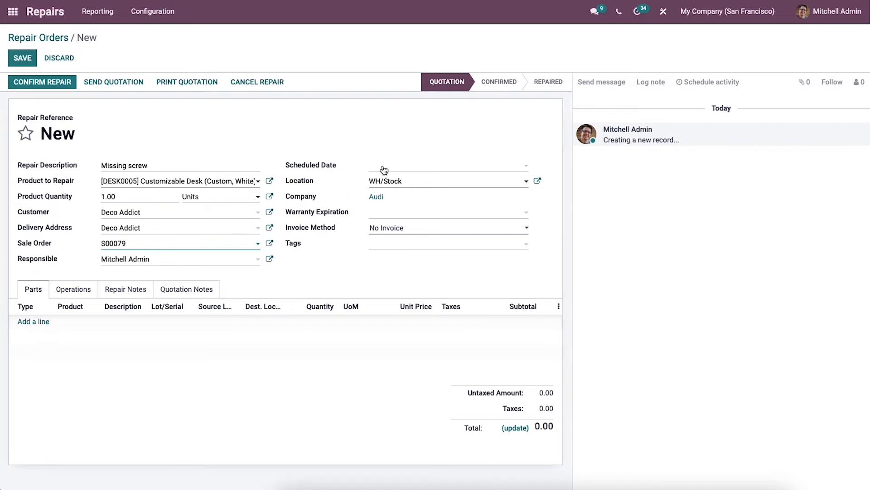
click(439, 166)
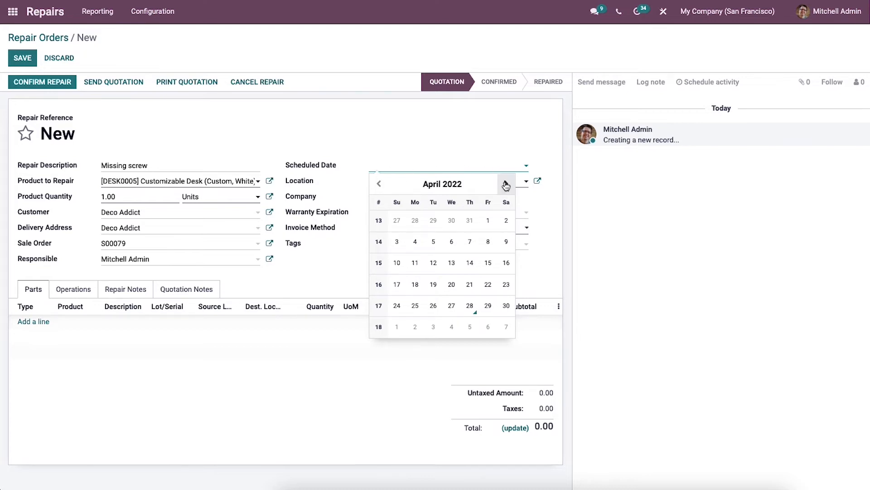
click(488, 305)
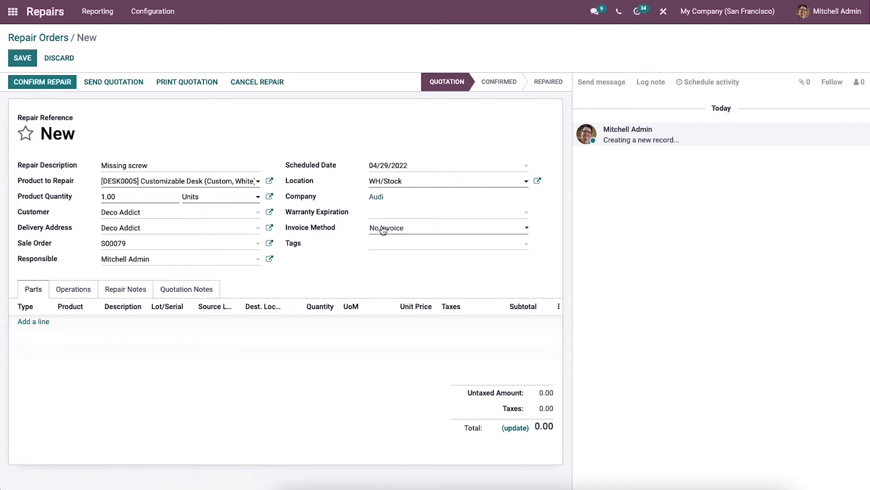
click(447, 228)
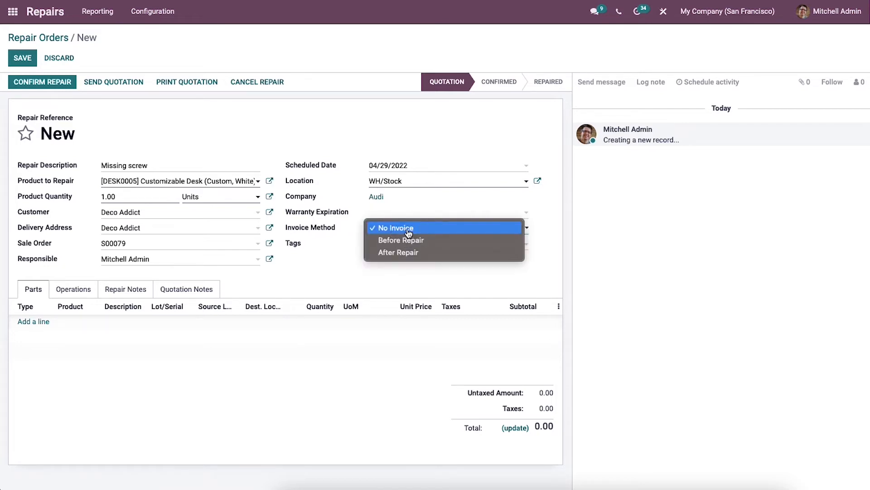
mouse_move(406, 243)
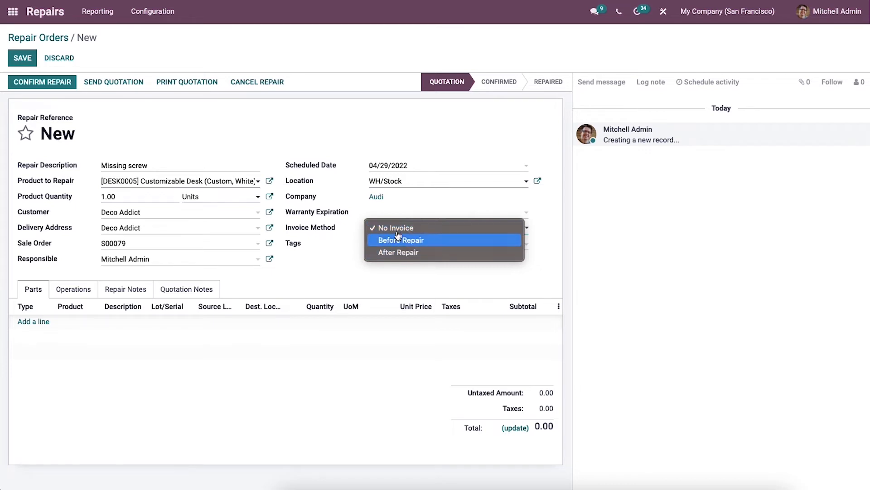
mouse_move(396, 227)
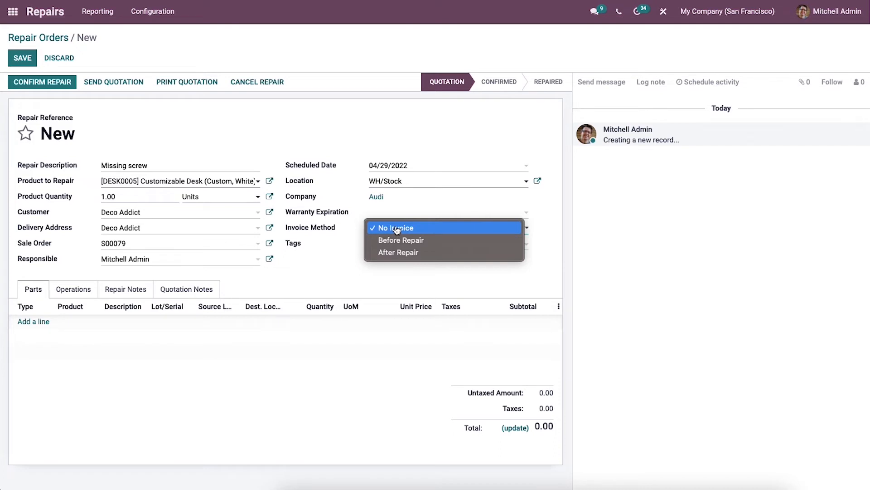
click(396, 227)
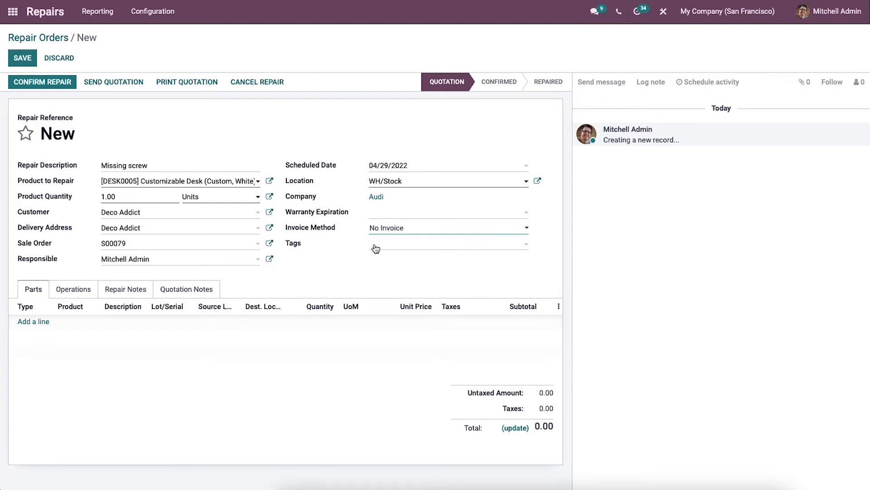
mouse_move(338, 253)
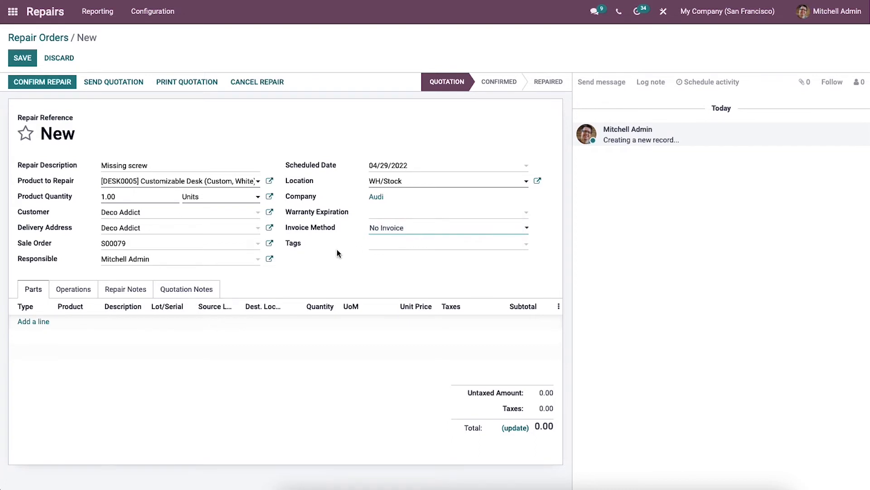
mouse_move(31, 323)
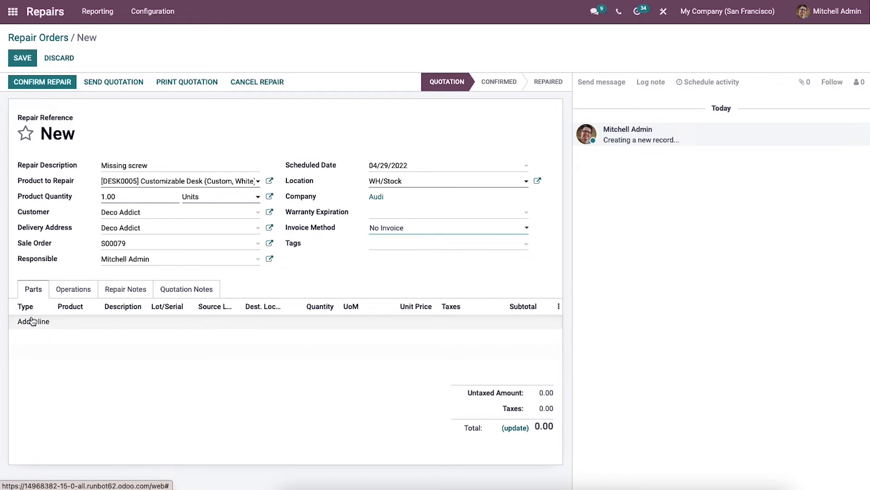
Step: Add a part line of type Add for the CONS_89957 Bolt product
click(33, 322)
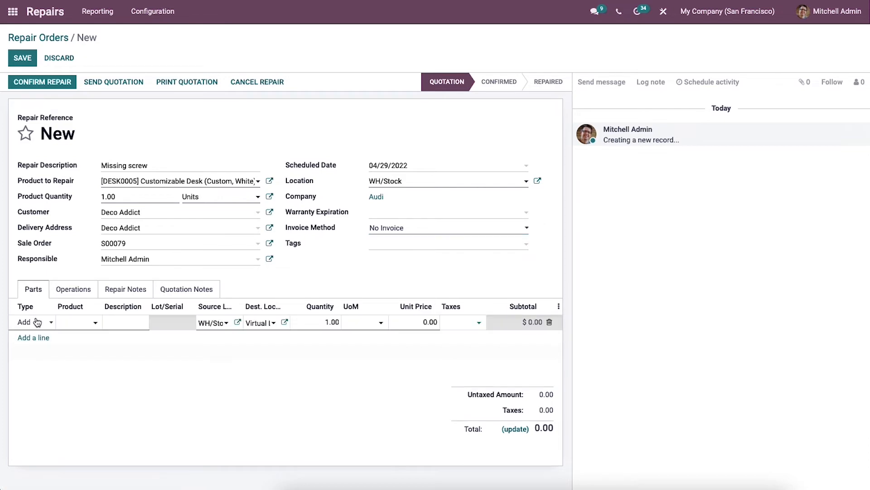
mouse_move(45, 319)
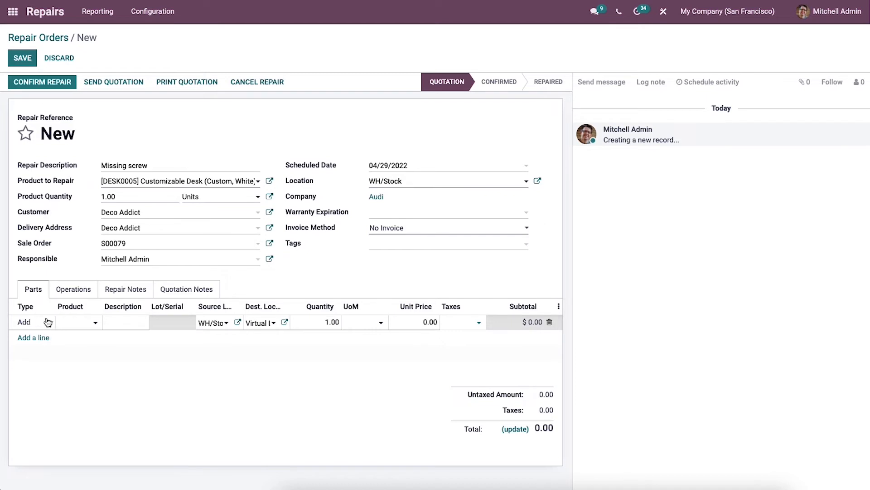
click(27, 323)
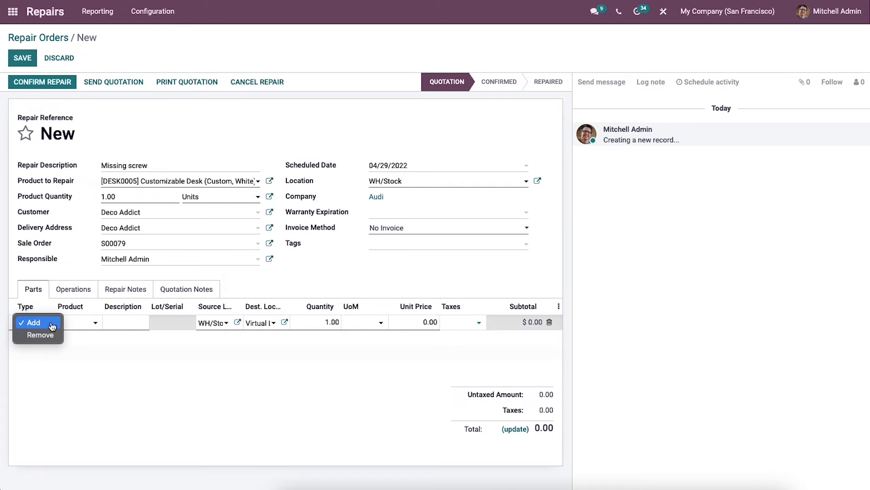
mouse_move(41, 334)
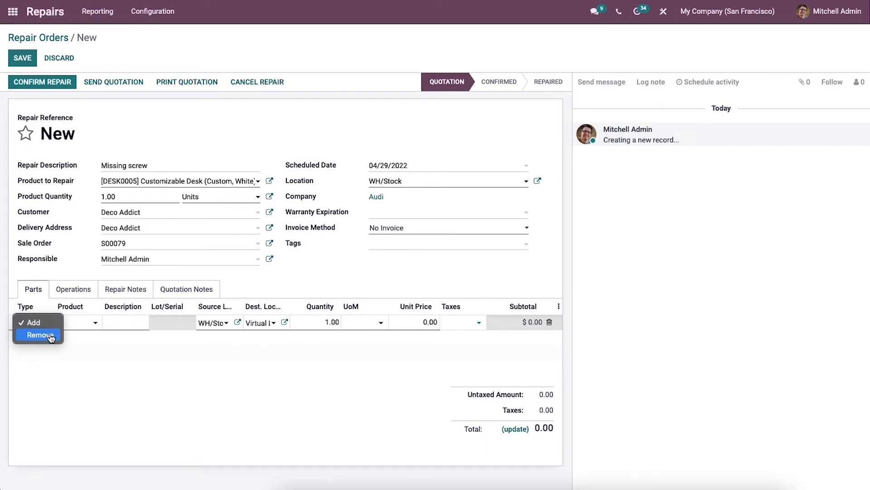
mouse_move(39, 327)
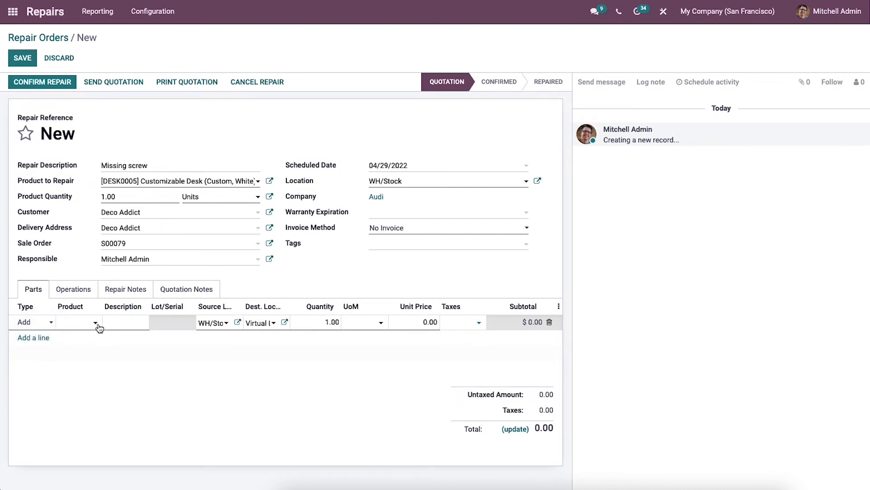
mouse_move(80, 328)
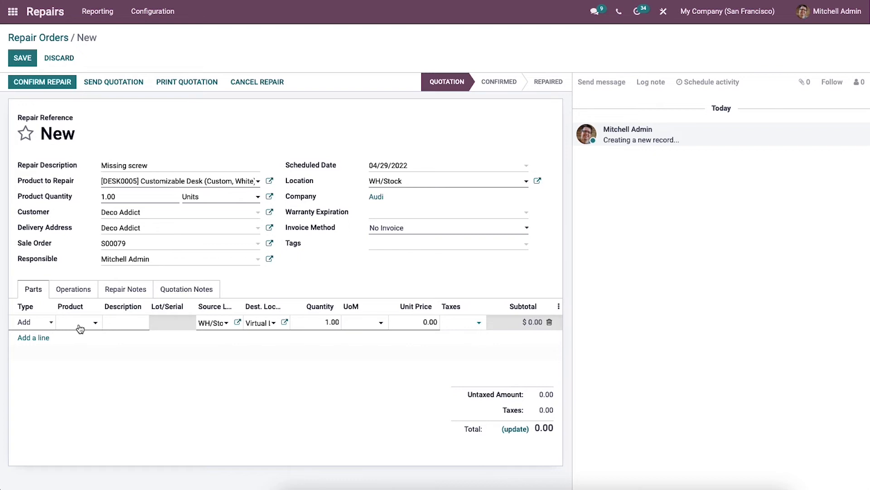
click(79, 322)
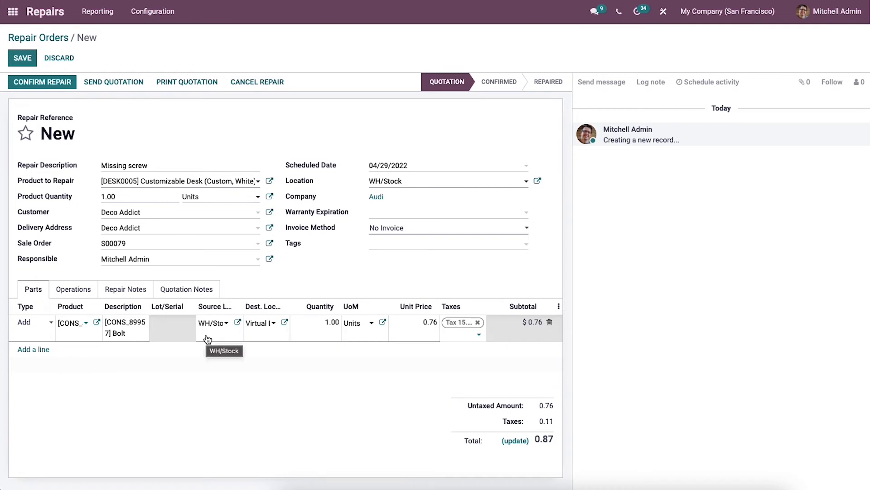
mouse_move(141, 312)
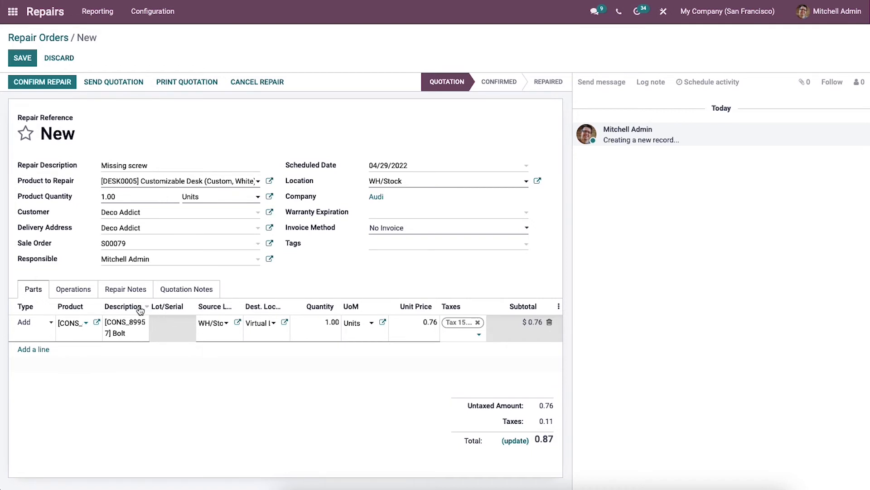
mouse_move(130, 313)
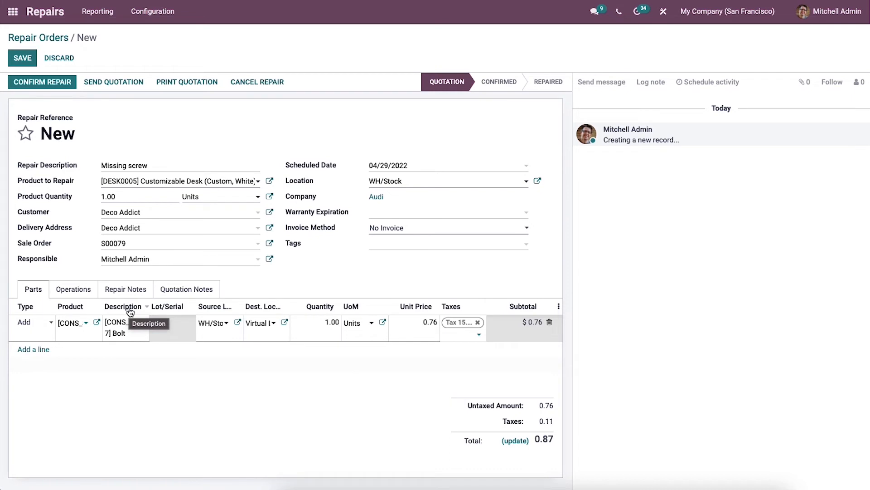
mouse_move(111, 315)
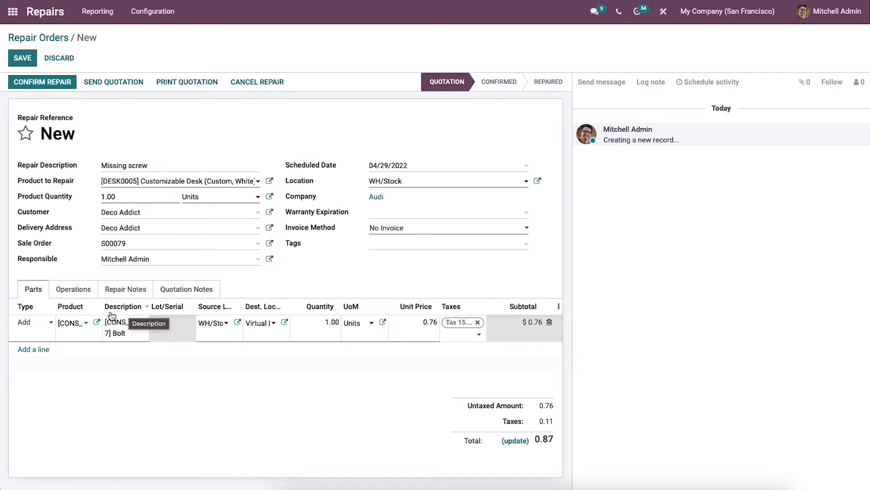
click(73, 289)
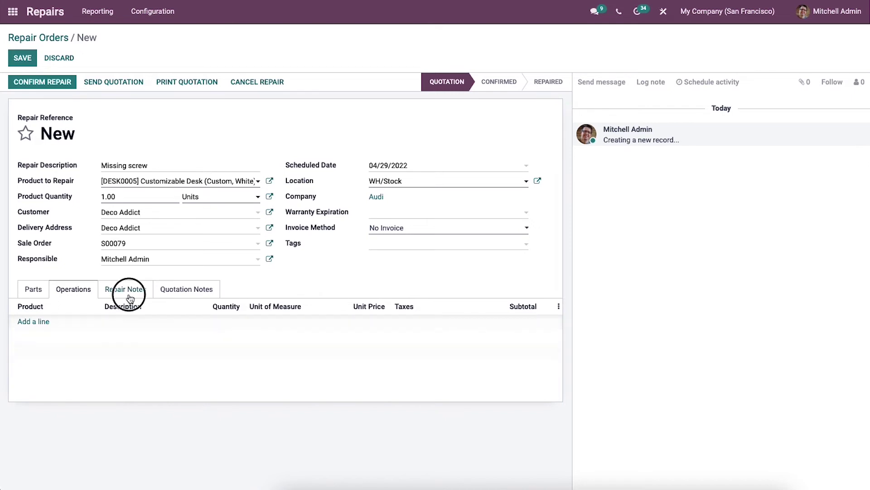
Step: Review the Repair Notes section and save the order as RO/00006
click(186, 288)
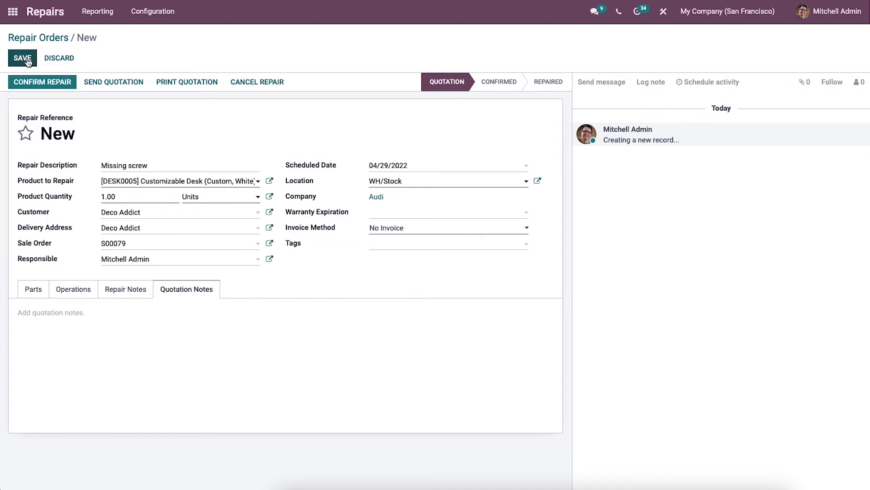
click(21, 58)
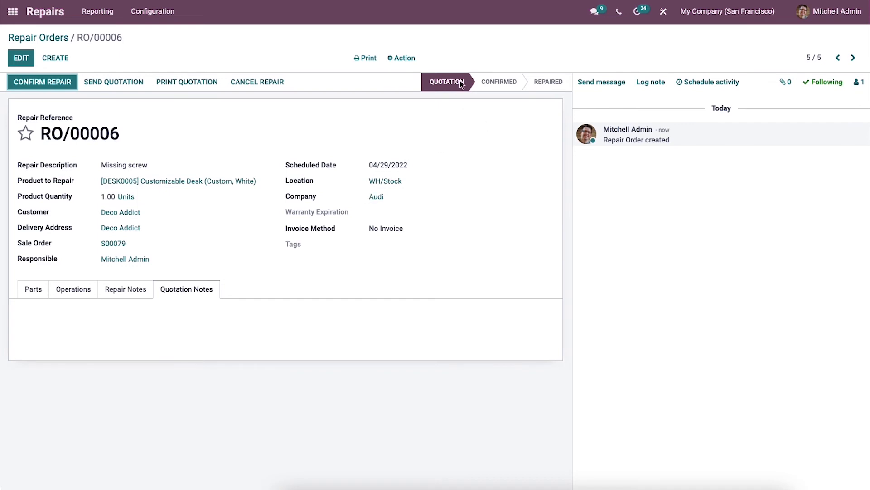
mouse_move(21, 142)
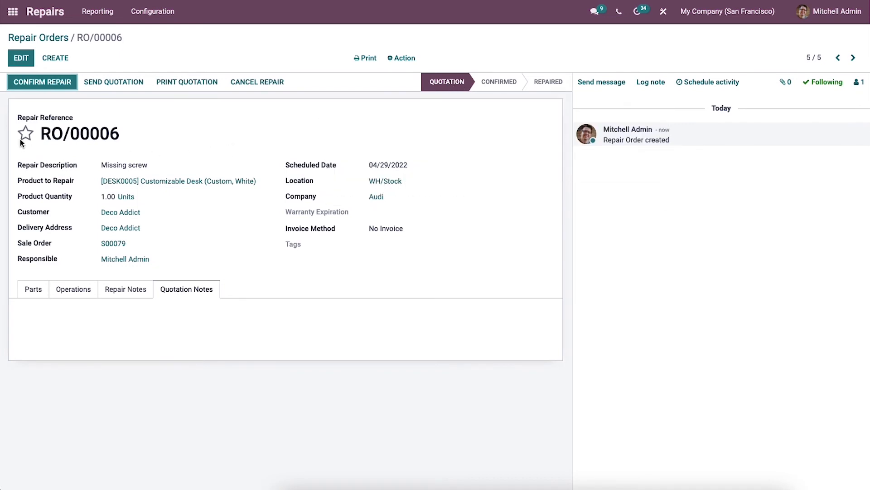
Step: Confirm RO/00006, start the repair, then end it so it shows Repaired
click(42, 82)
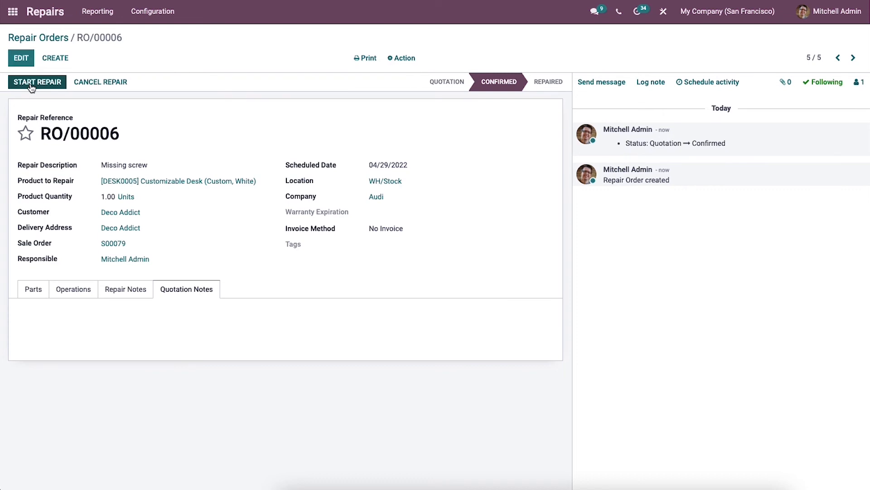
mouse_move(242, 195)
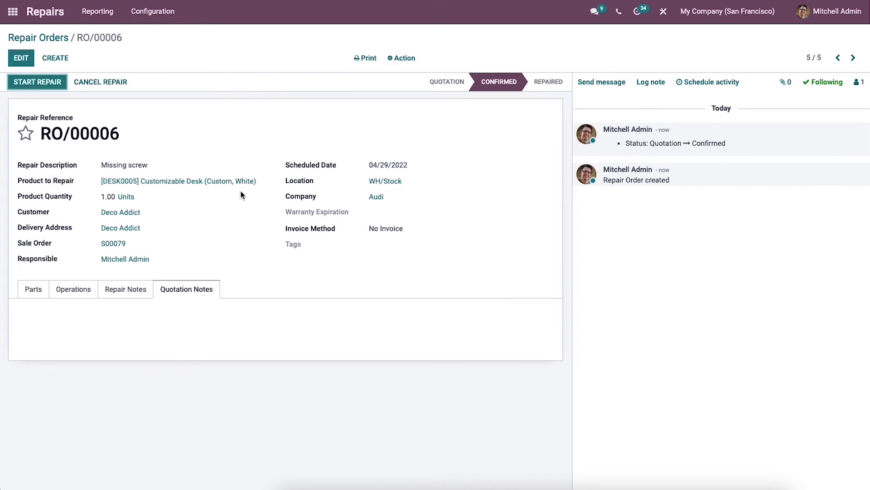
mouse_move(490, 93)
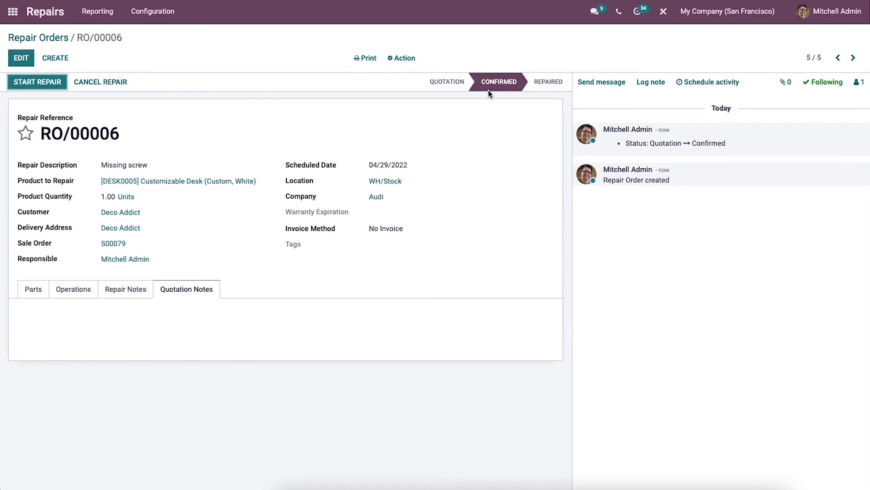
mouse_move(180, 242)
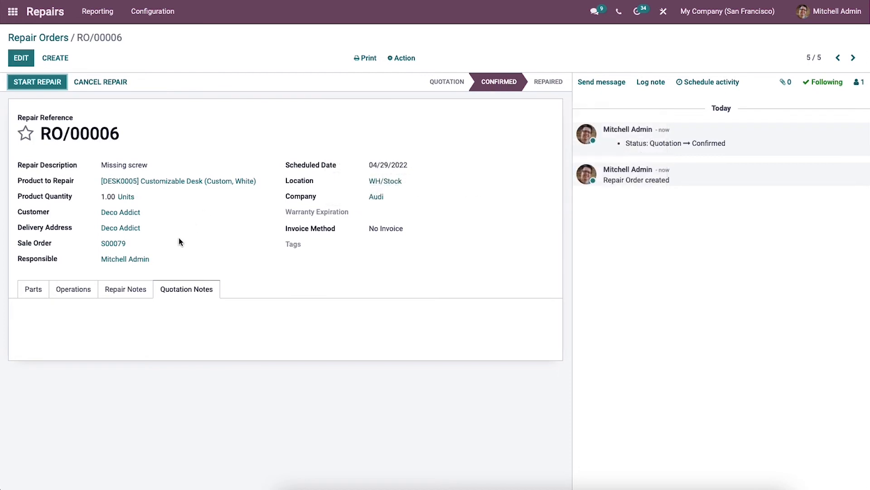
mouse_move(48, 82)
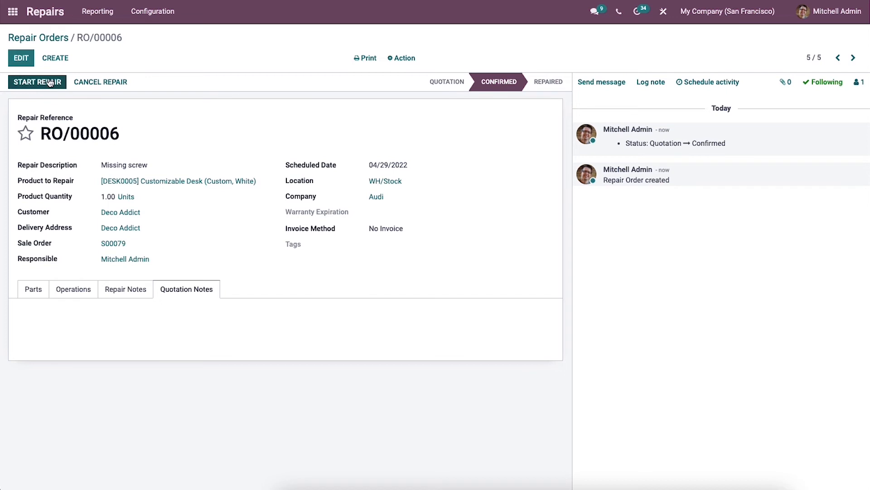
click(45, 82)
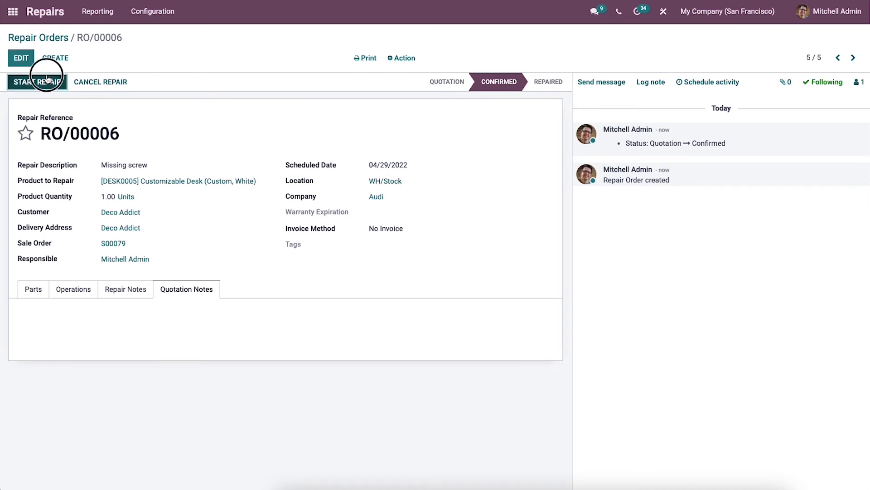
click(37, 81)
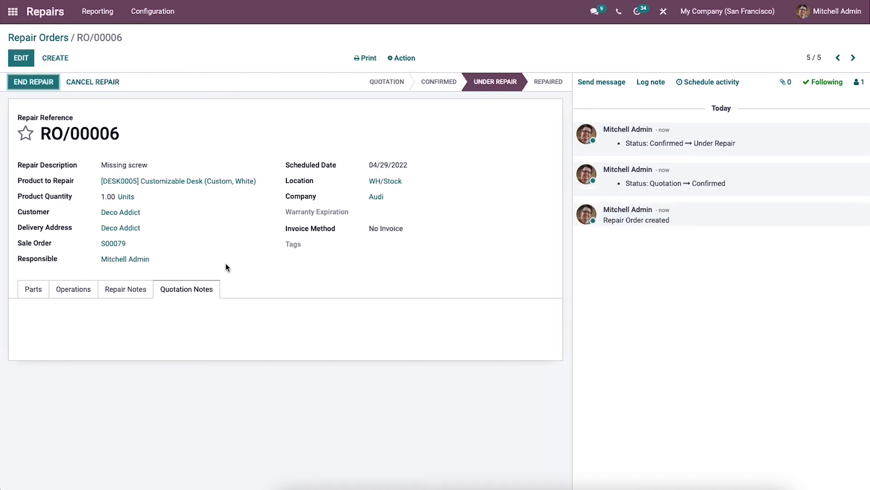
mouse_move(234, 315)
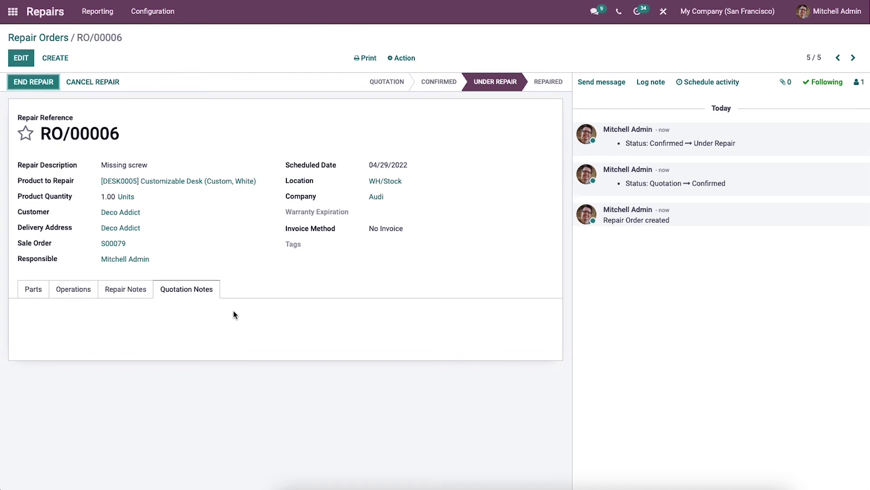
click(33, 82)
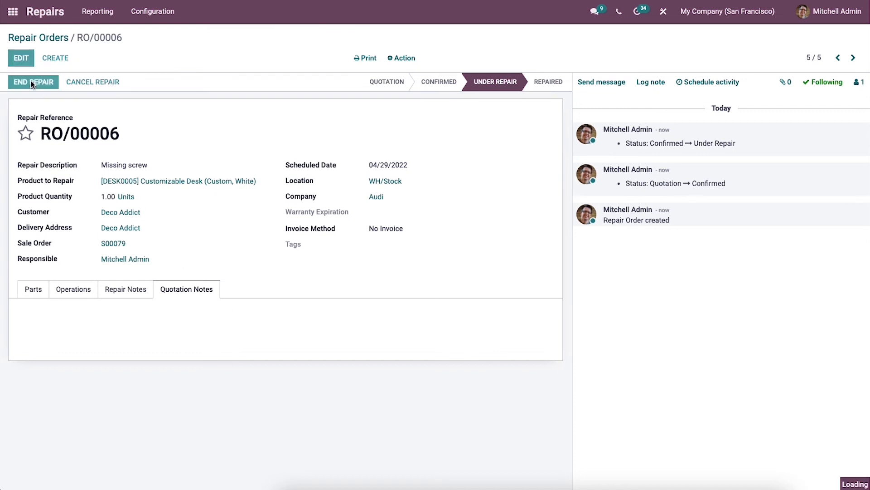
click(33, 82)
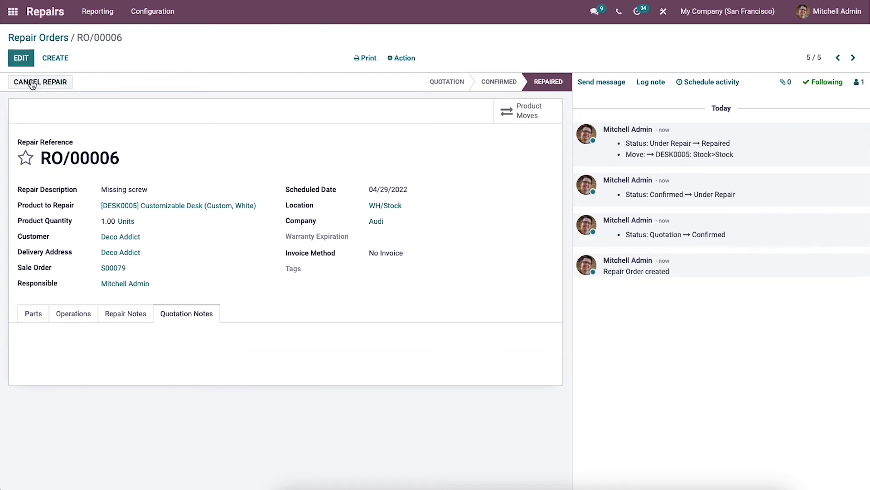
mouse_move(551, 88)
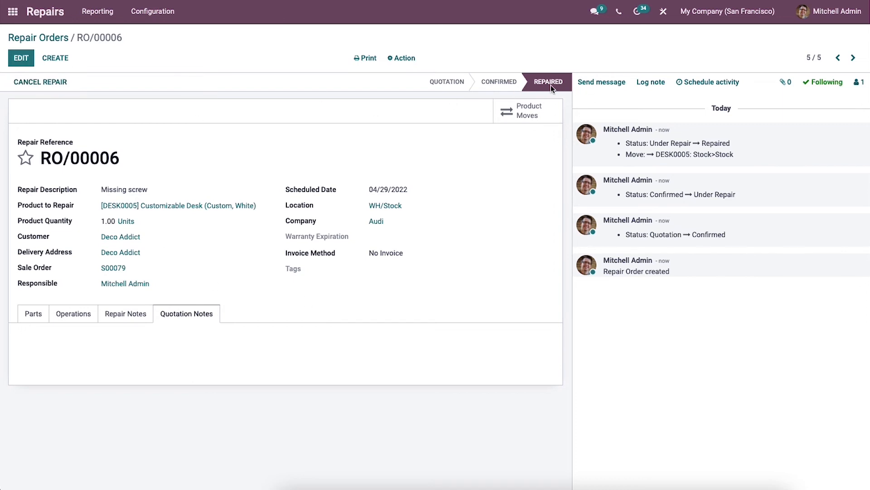
mouse_move(541, 92)
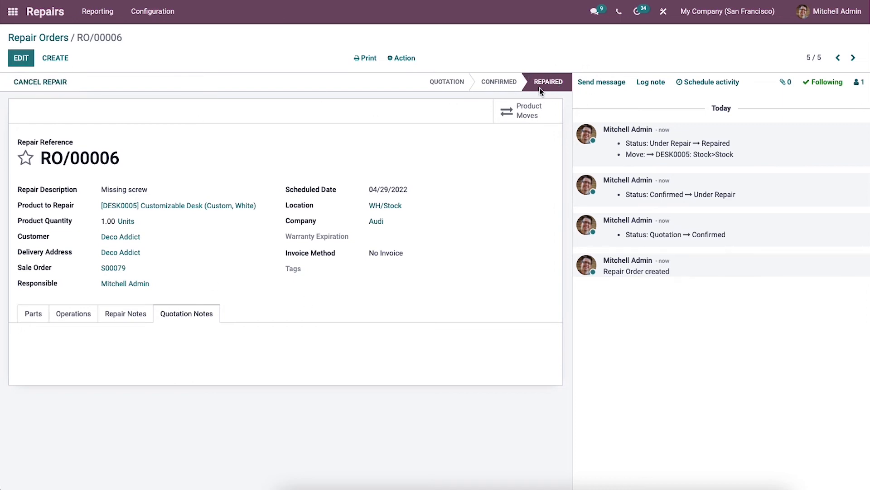
click(41, 38)
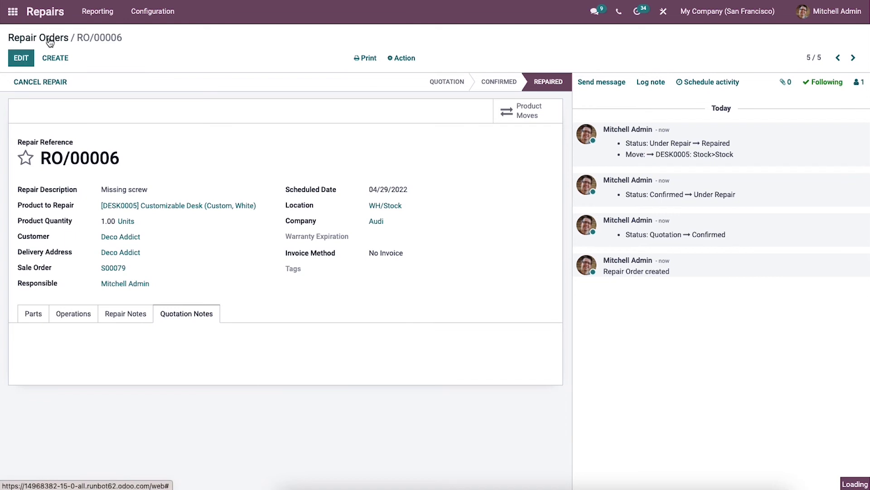
Step: Use the Repair Orders breadcrumb to return to the list showing RO/00006 as Repaired
click(30, 38)
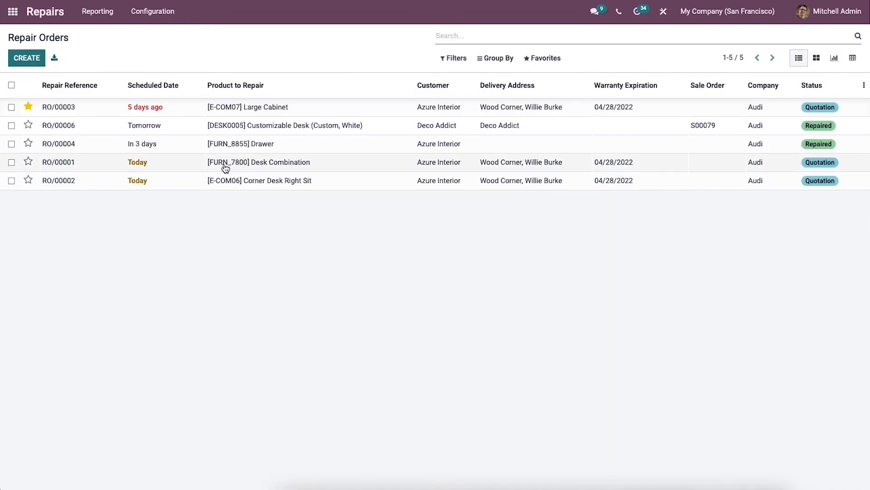
mouse_move(226, 165)
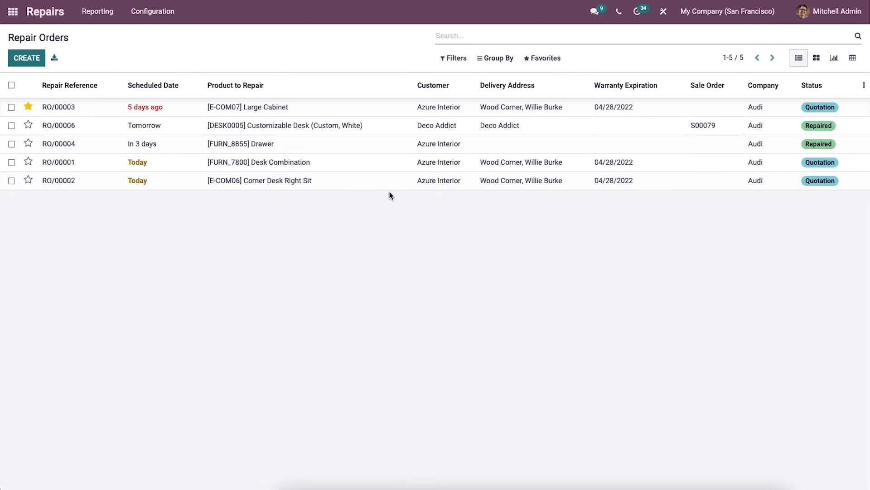
mouse_move(364, 209)
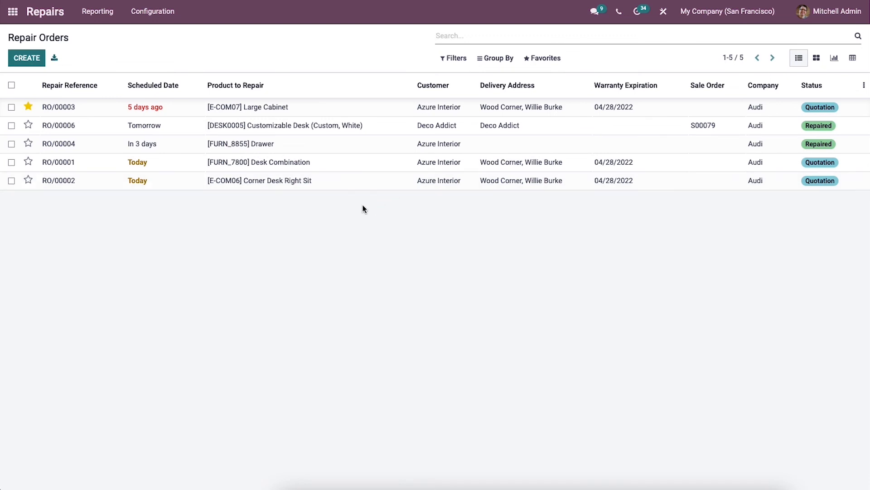
mouse_move(659, 297)
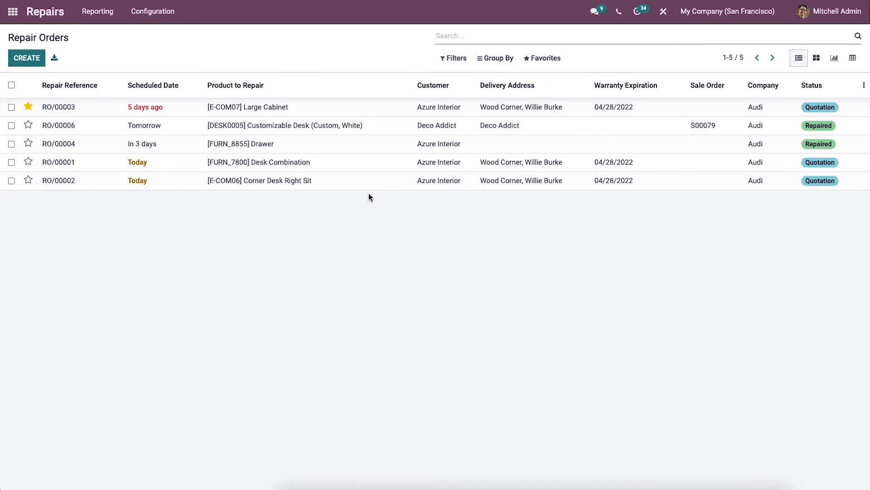
mouse_move(23, 345)
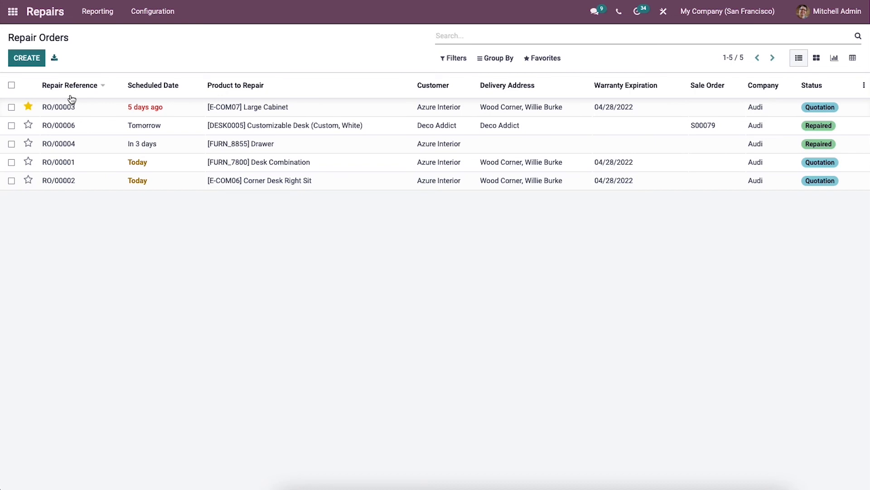
mouse_move(261, 60)
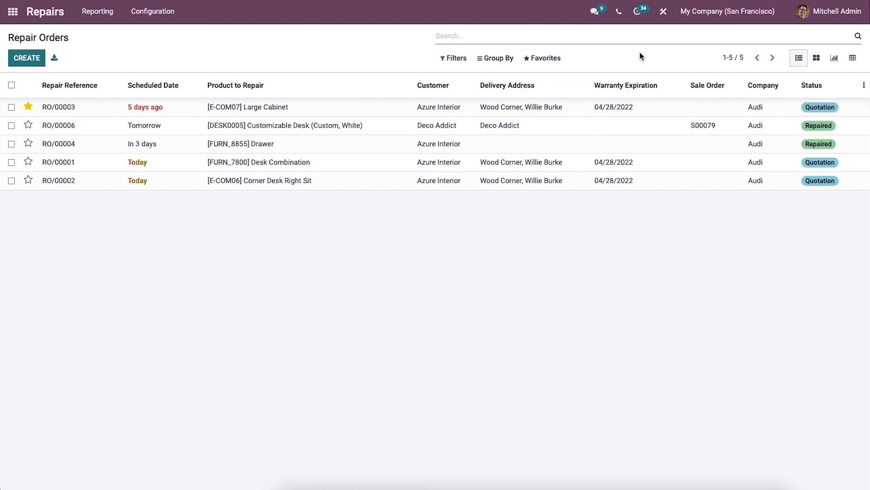
mouse_move(809, 88)
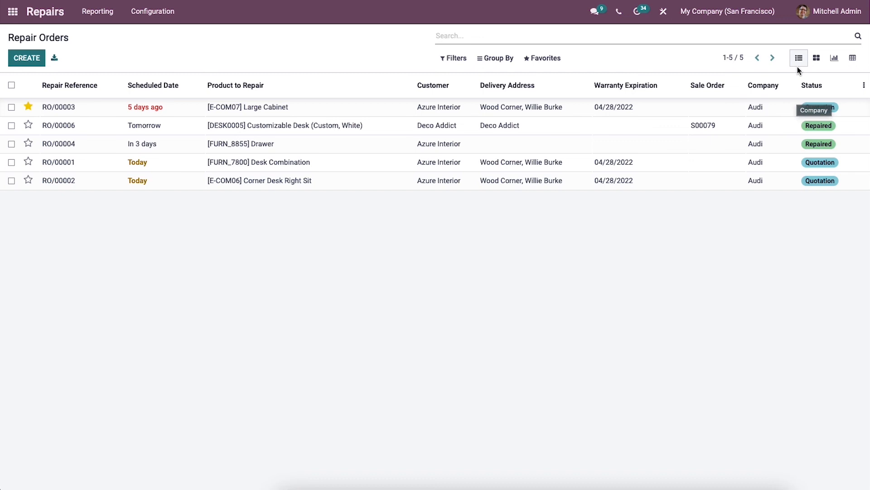
click(818, 58)
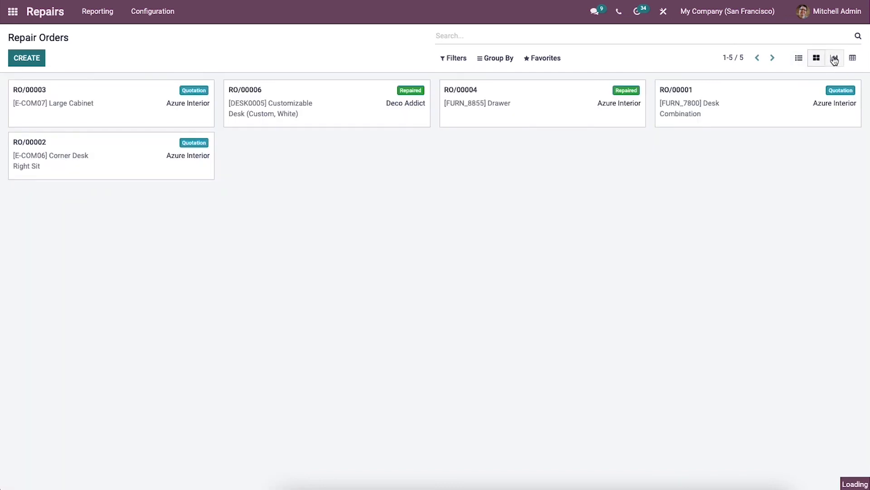
click(852, 58)
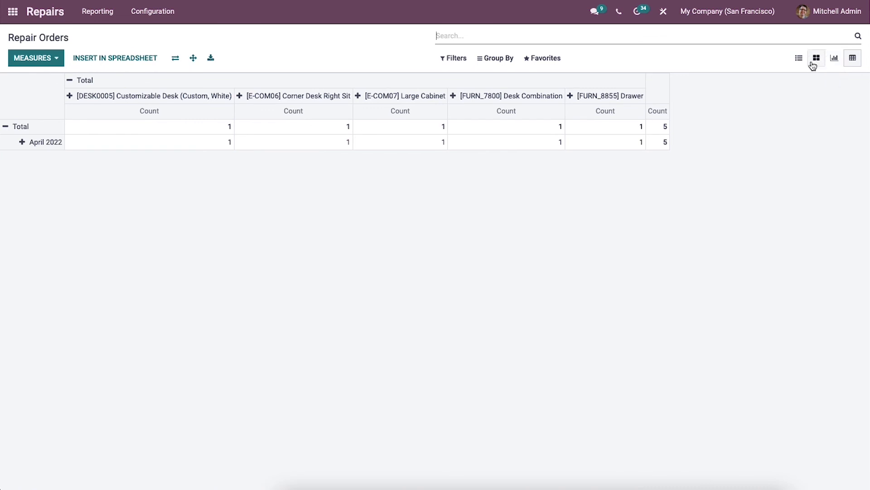
click(798, 57)
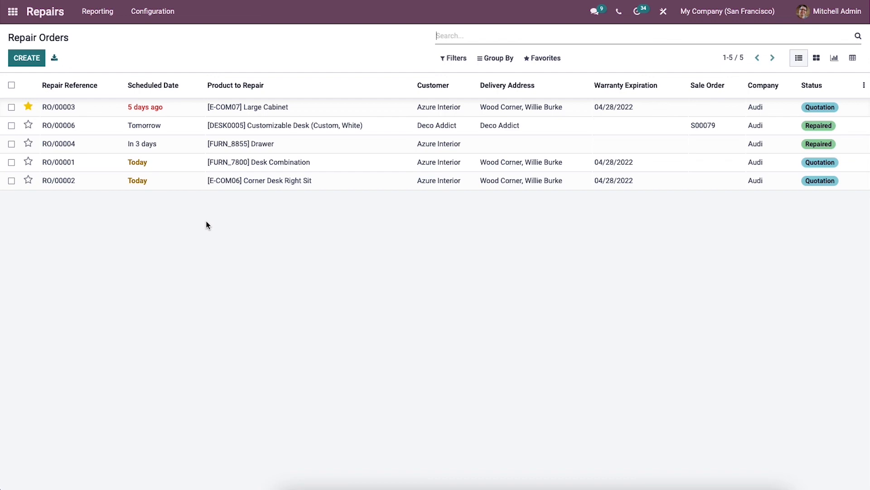
mouse_move(207, 214)
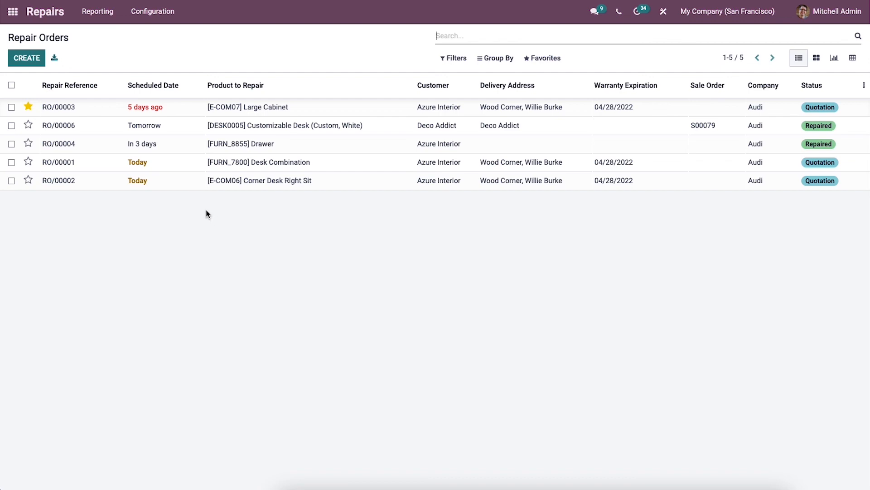